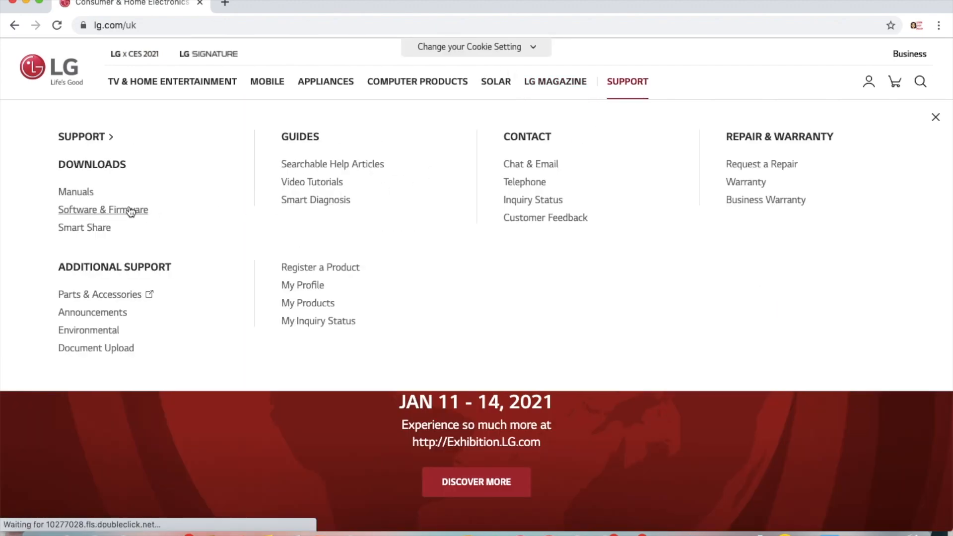
# - Go to Software & Firmware and select the 34UM68-P monitor via the model search
pyautogui.click(102, 209)
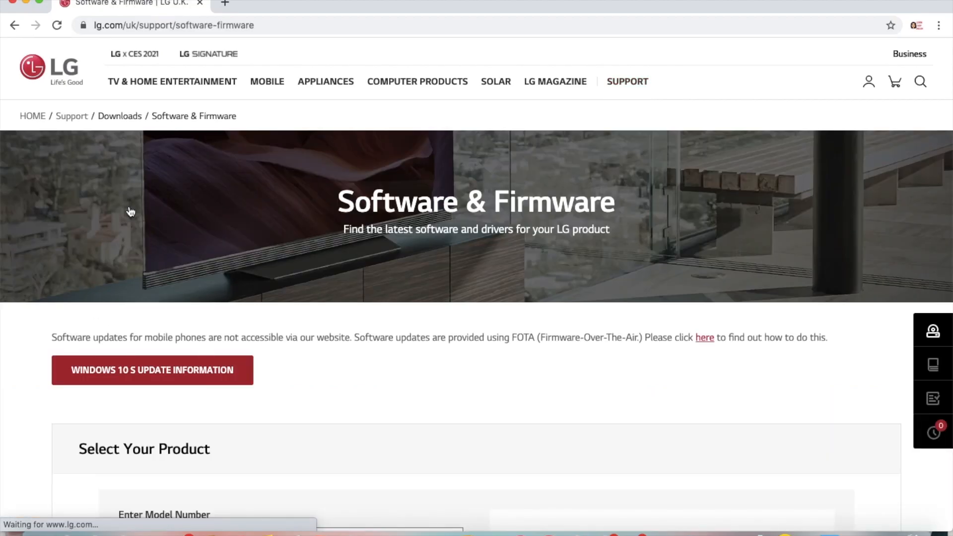
pyautogui.scroll(-3)
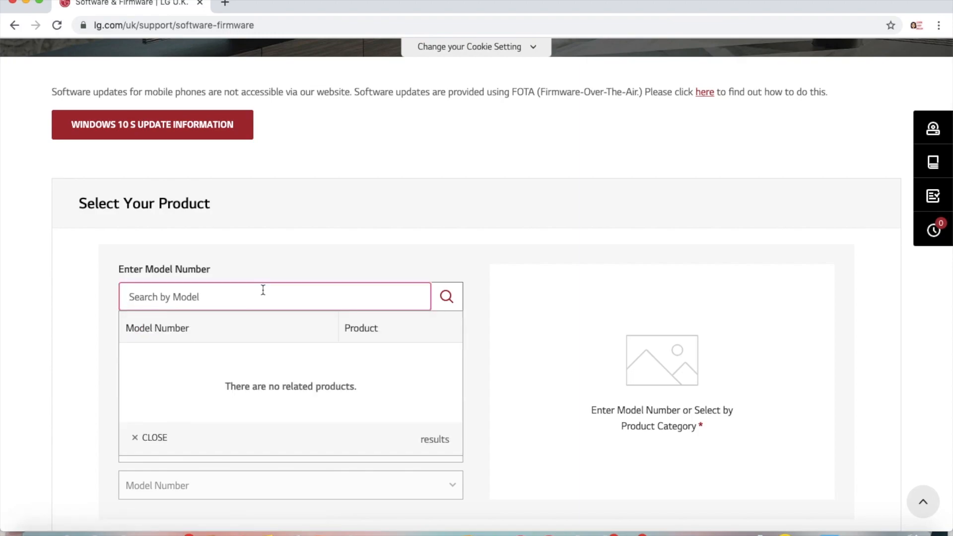
pyautogui.write('34um68-p')
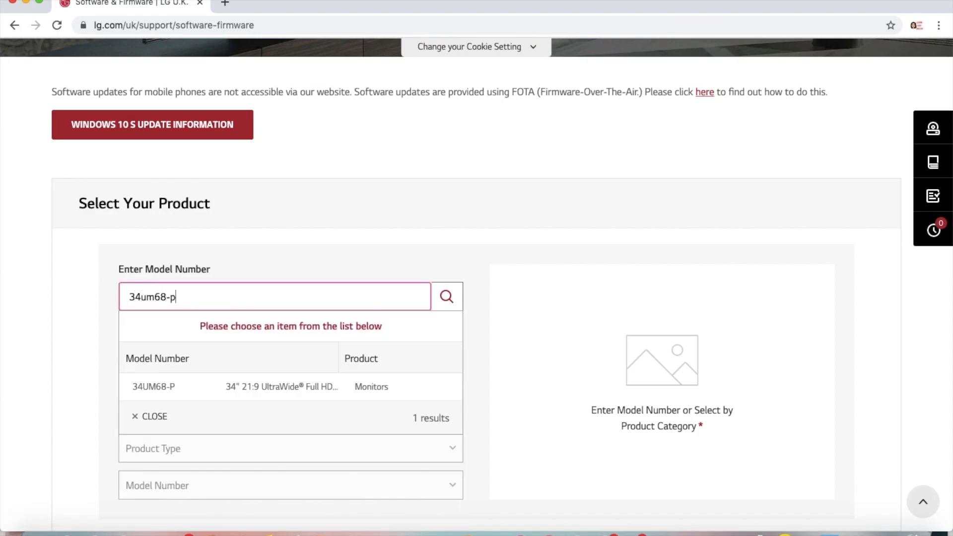
pyautogui.click(153, 387)
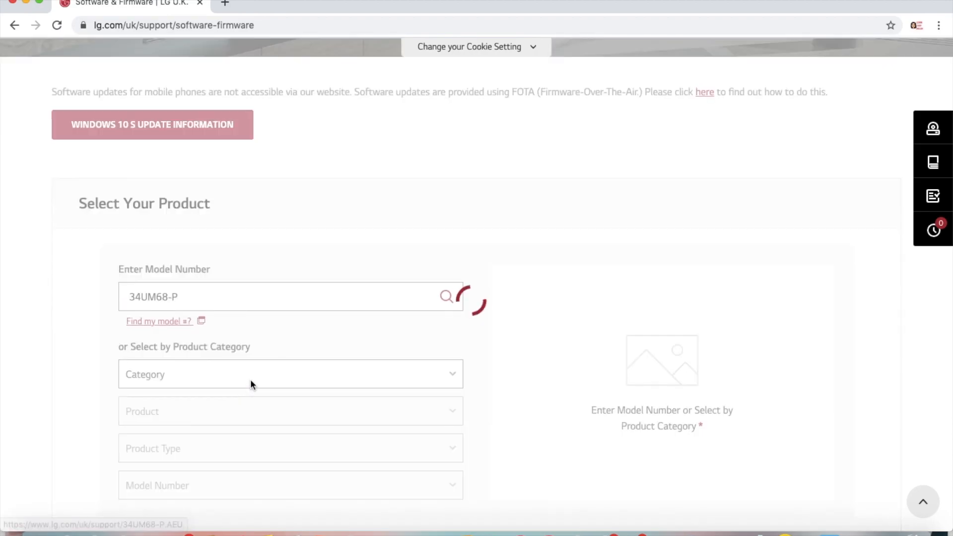
# - Bring the 34UM68-P software update list into view, including Mac OS OnScreen Control 4.40
pyautogui.click(446, 297)
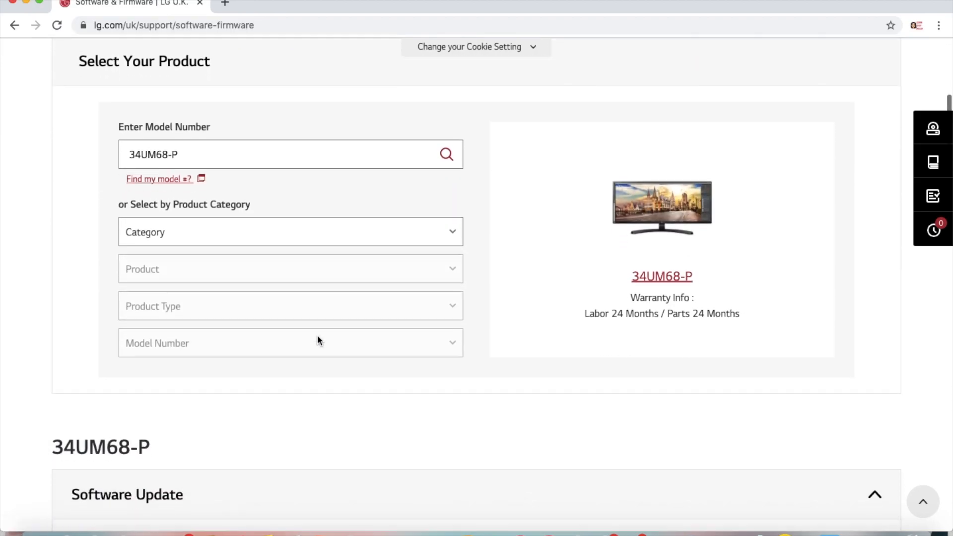
pyautogui.scroll(-3)
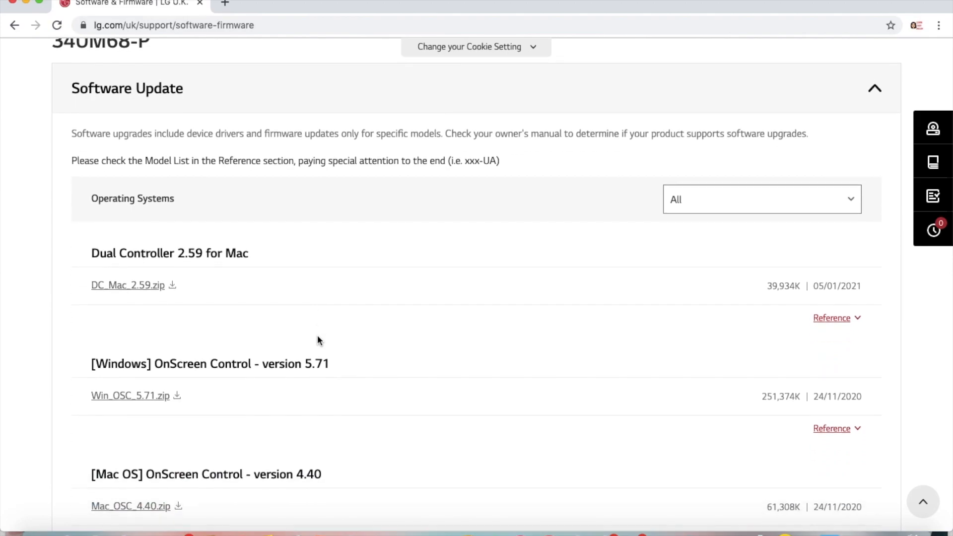
pyautogui.scroll(-3)
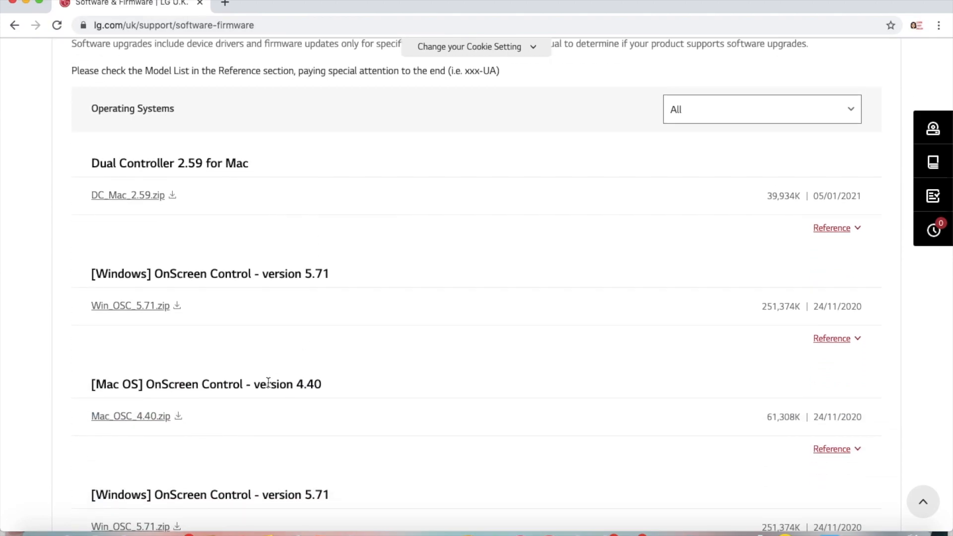
# - Download Mac_OSC_4.40.zip and launch the OSC_V4.40_signed.pkg installer from the downloads
pyautogui.click(130, 416)
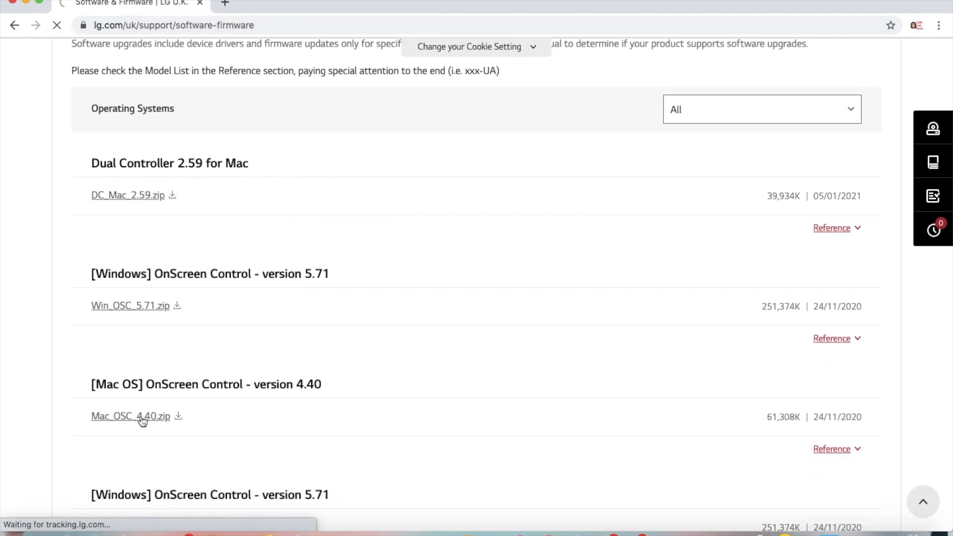
pyautogui.click(130, 416)
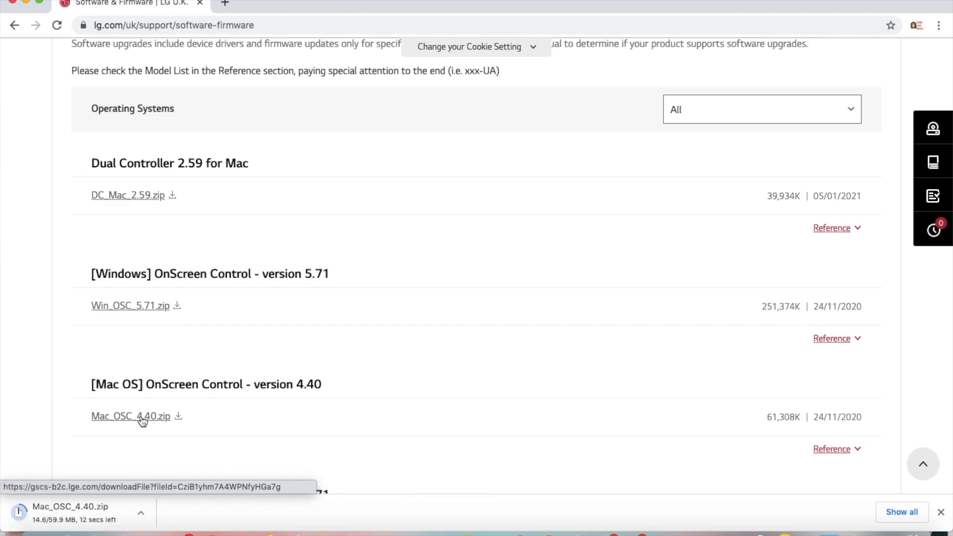
pyautogui.scroll(-3)
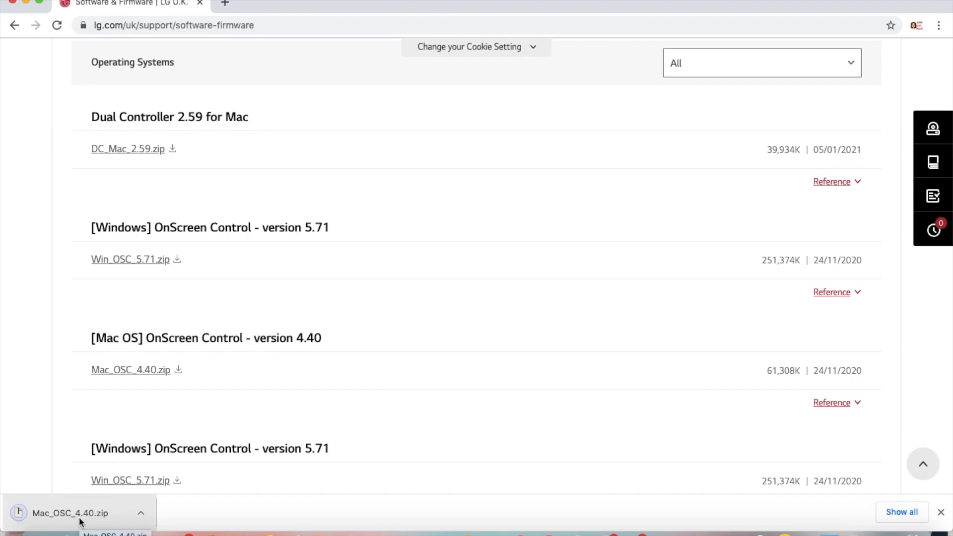
pyautogui.click(69, 512)
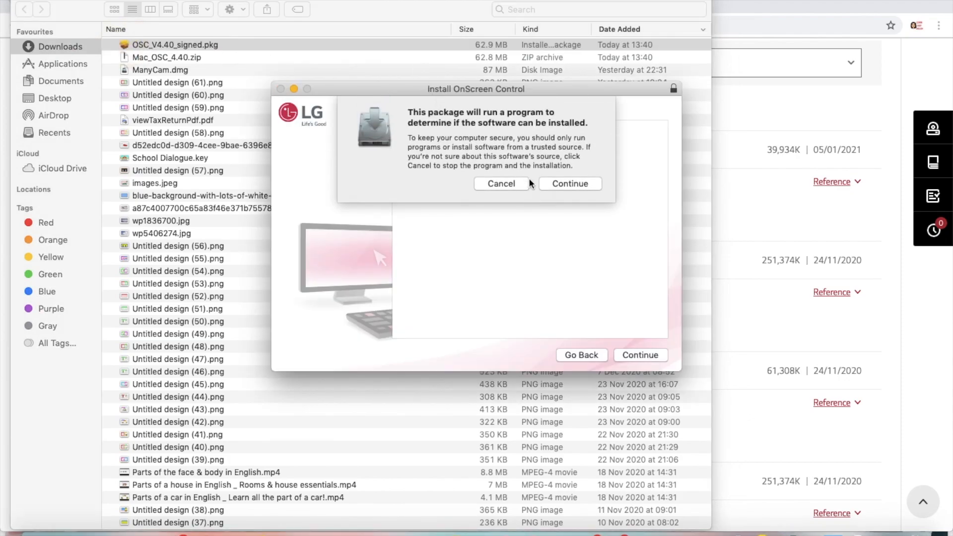
# - Advance through the installer introduction, agree to the licence and start the standard installation
pyautogui.click(570, 184)
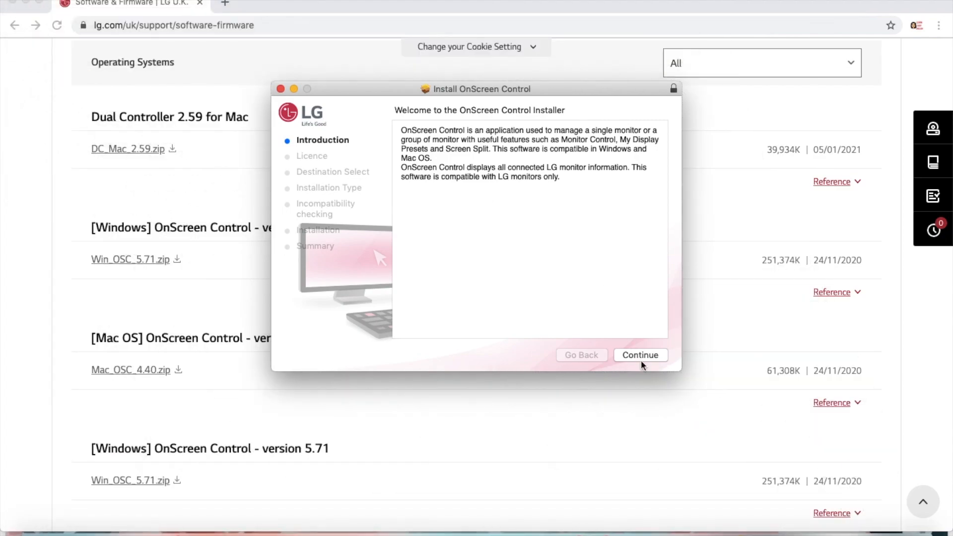
pyautogui.click(641, 356)
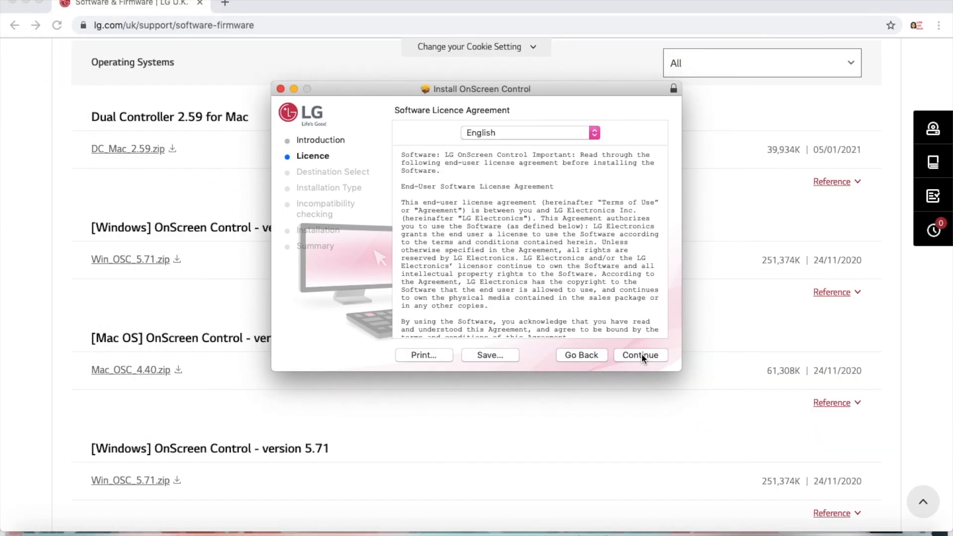
pyautogui.click(639, 356)
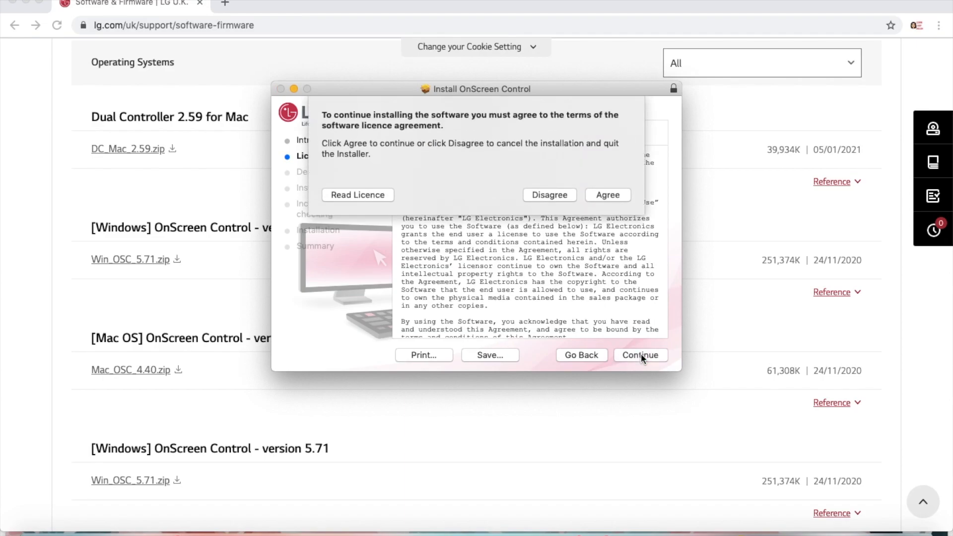
pyautogui.click(607, 195)
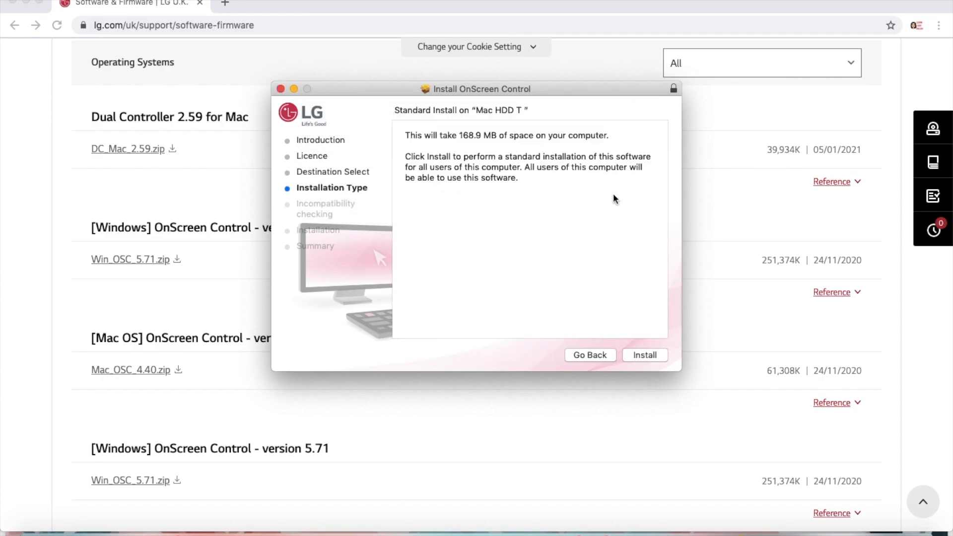
pyautogui.click(644, 356)
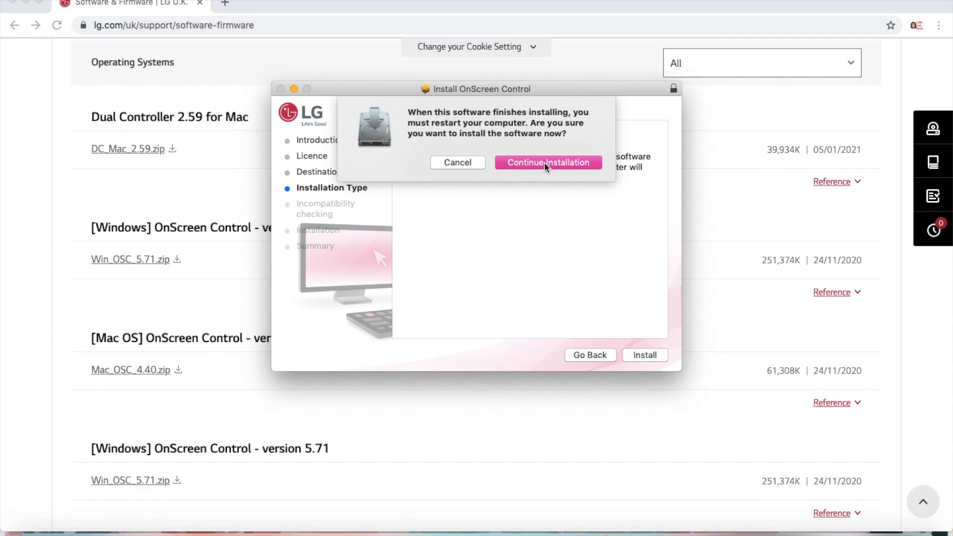
# - Accept the restart notice and authorise the installation with the administrator password
pyautogui.click(546, 162)
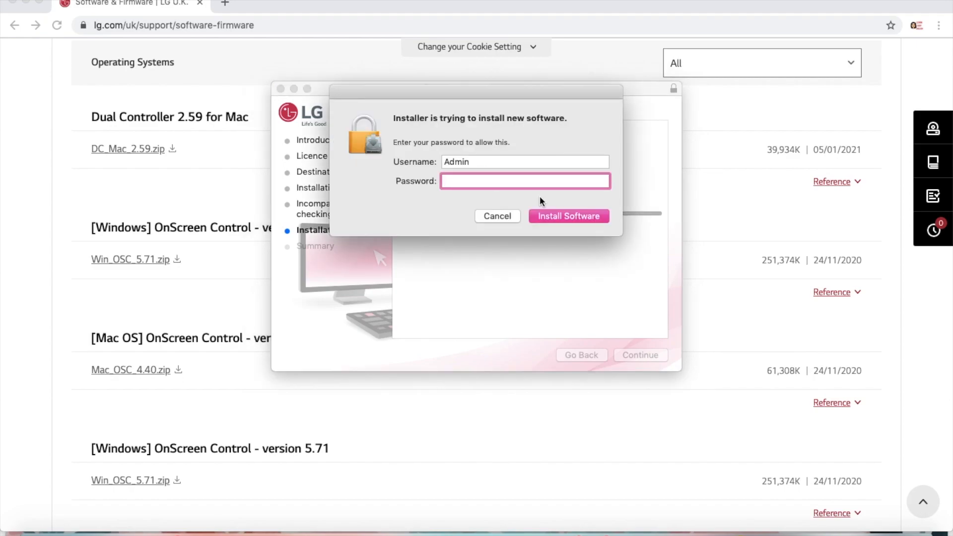
pyautogui.write('••')
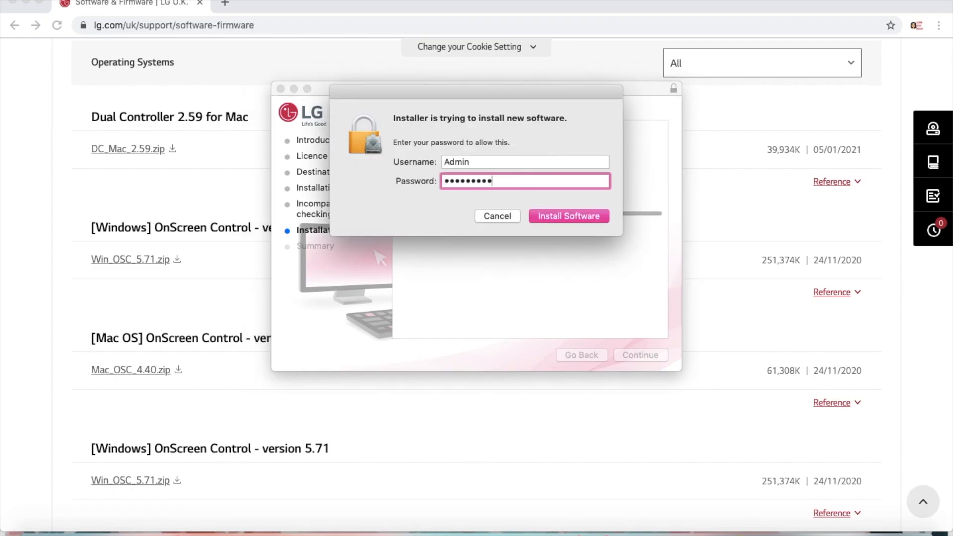
pyautogui.click(568, 216)
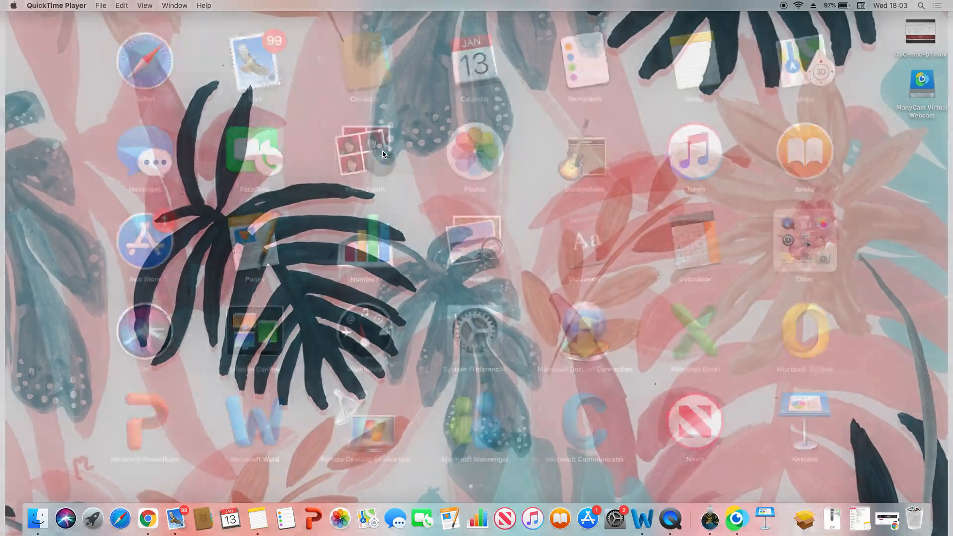
# - Launch OnScreen Control from search and go to its accessibility privacy settings
pyautogui.write('onsc')
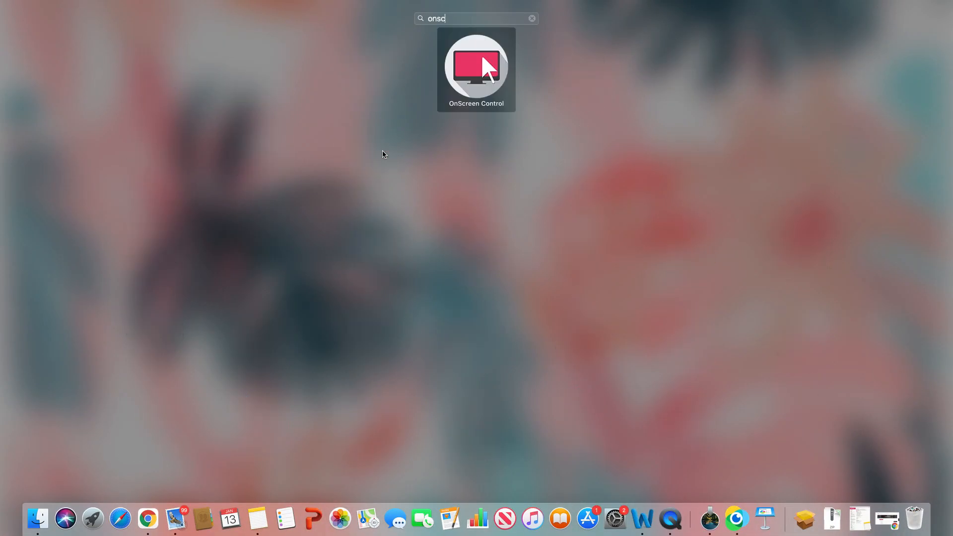
pyautogui.doubleClick(475, 66)
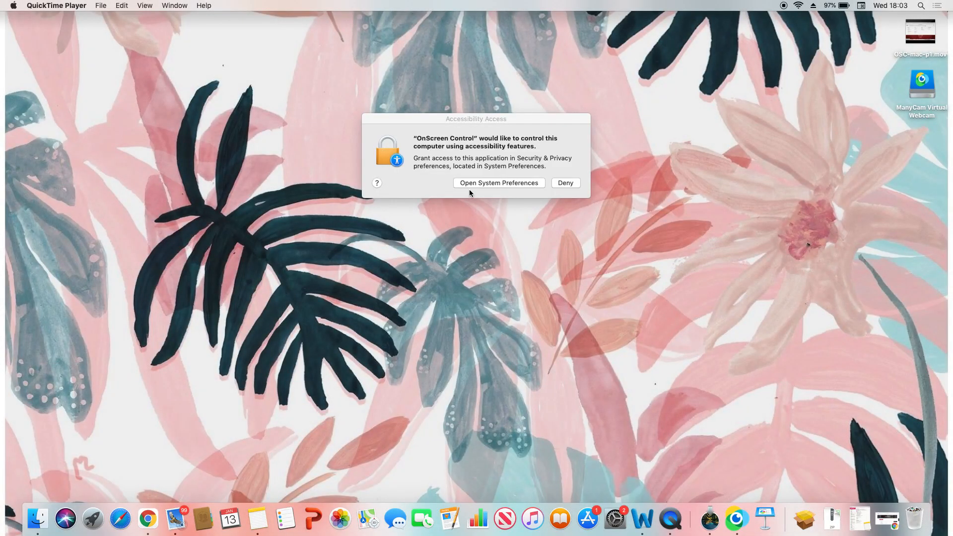
pyautogui.click(564, 183)
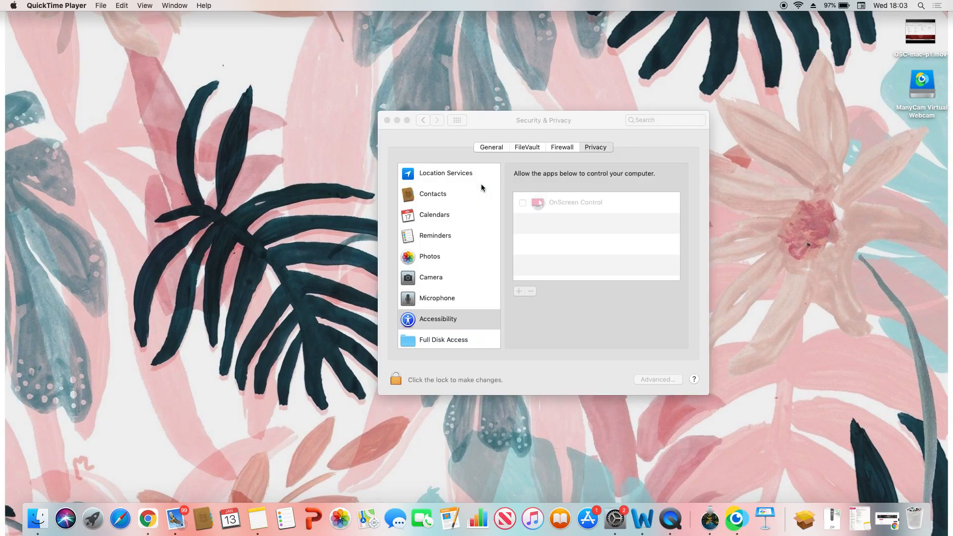
# - Unlock the privacy settings with the admin password and tick OnScreen Control in Accessibility
pyautogui.click(396, 379)
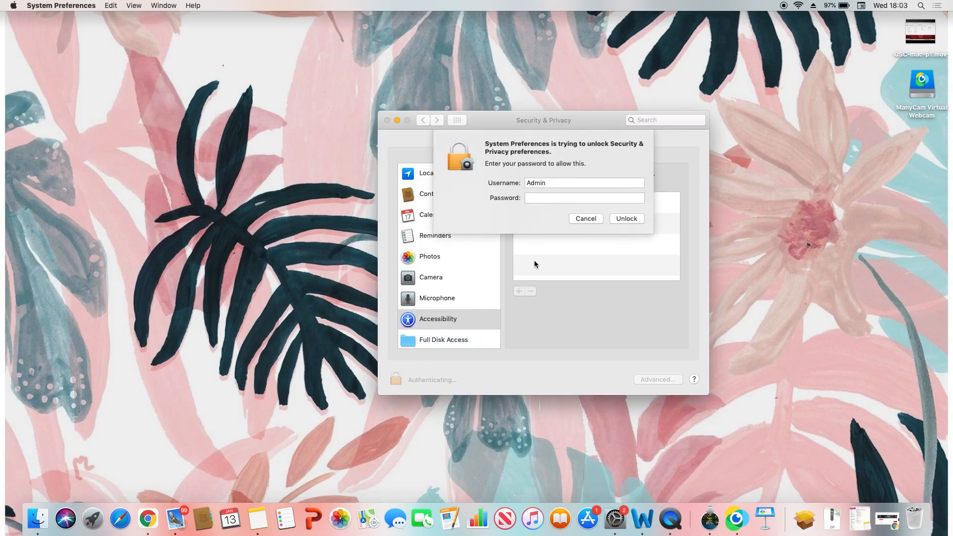
pyautogui.write('•••••')
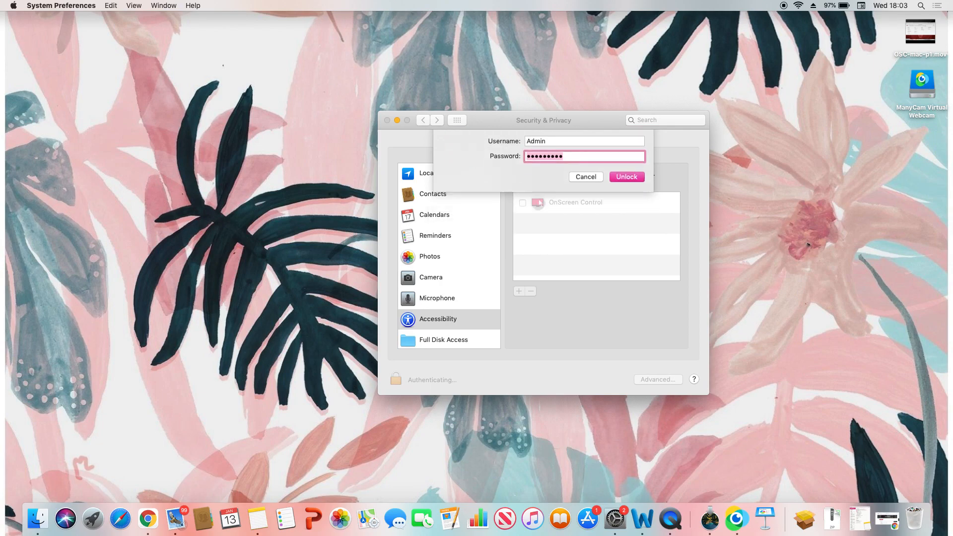
pyautogui.click(626, 176)
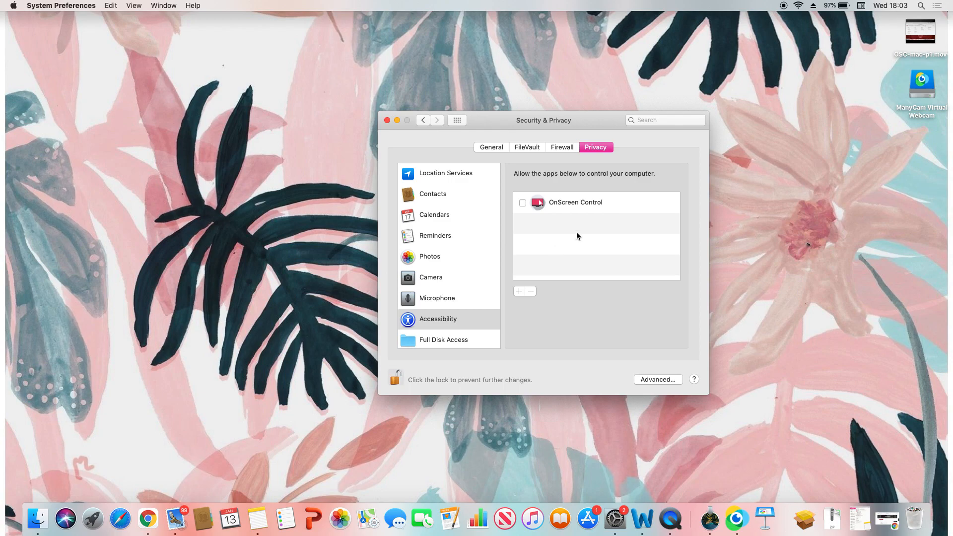
pyautogui.click(575, 201)
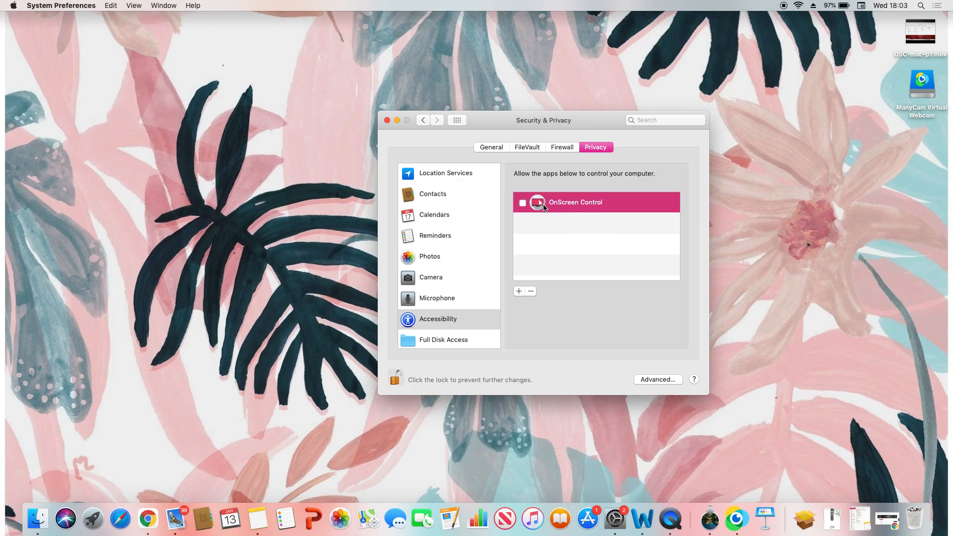
pyautogui.click(522, 203)
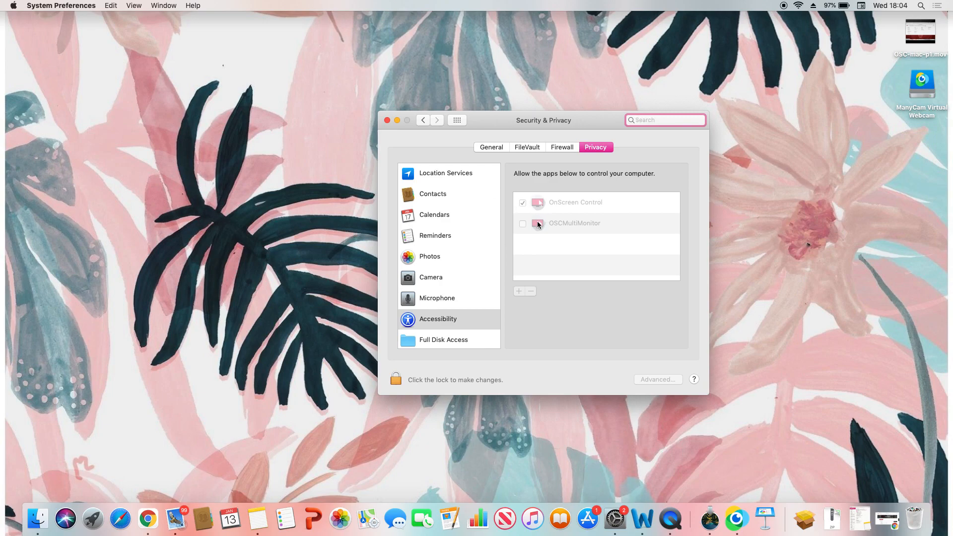
# - Unlock again, tick OSCMultiMonitor in the Accessibility list and close System Preferences
pyautogui.click(396, 378)
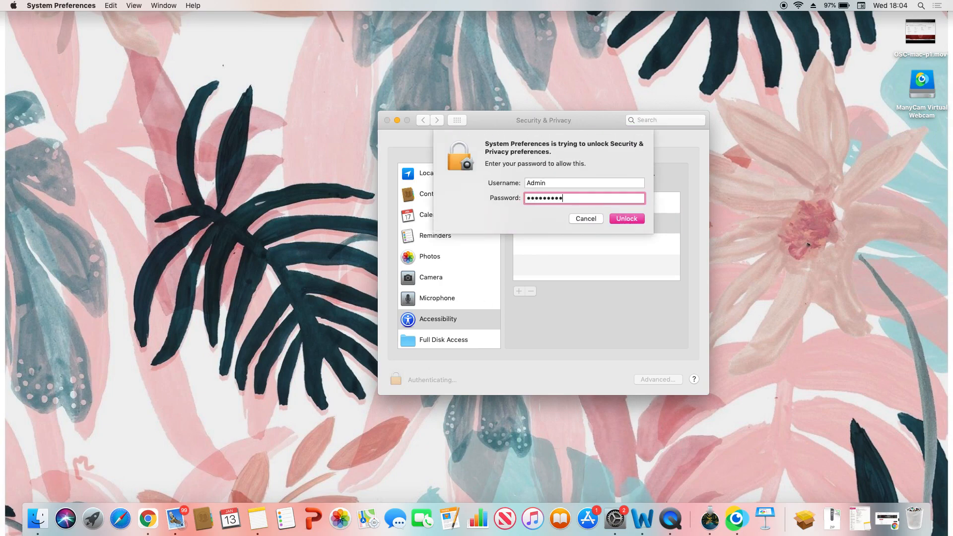
pyautogui.click(627, 219)
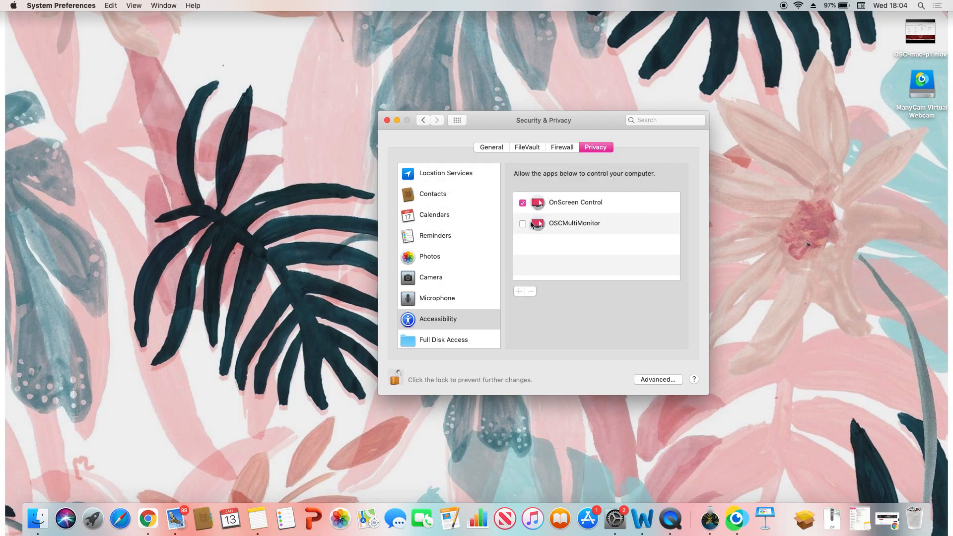
pyautogui.click(522, 223)
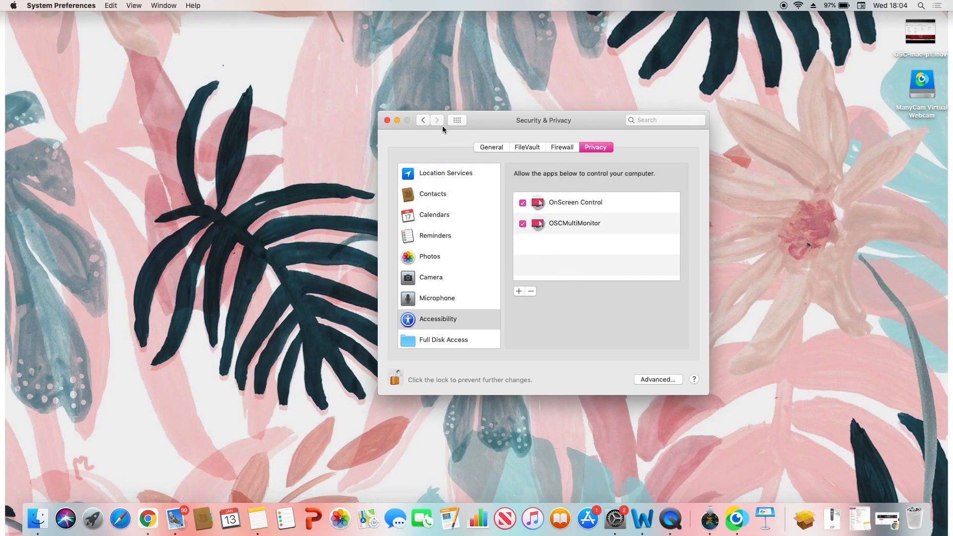
pyautogui.click(387, 120)
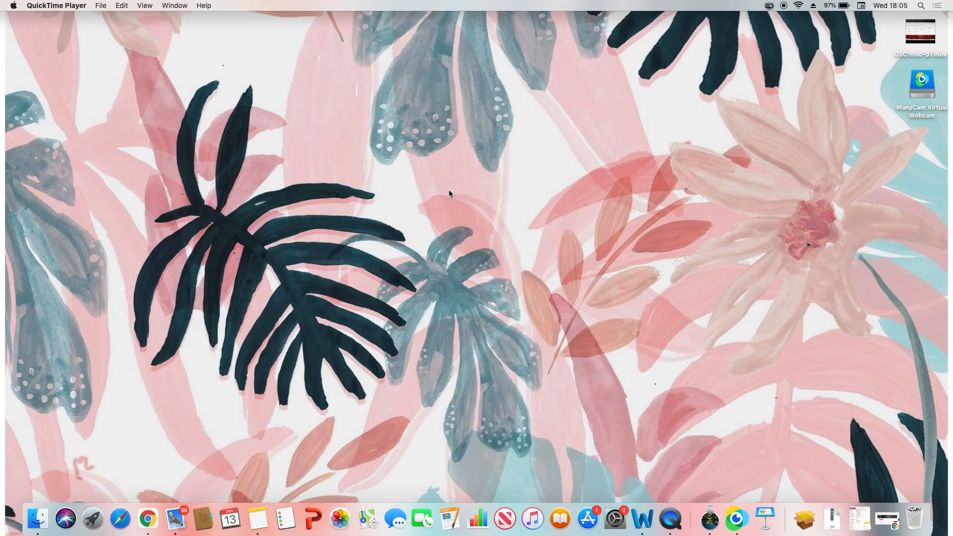
pyautogui.write('onsc')
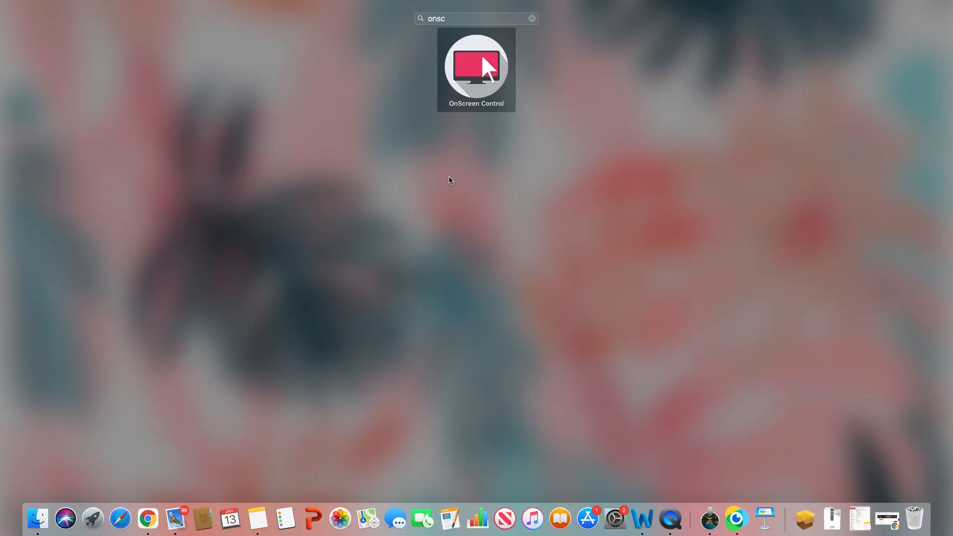
pyautogui.click(475, 69)
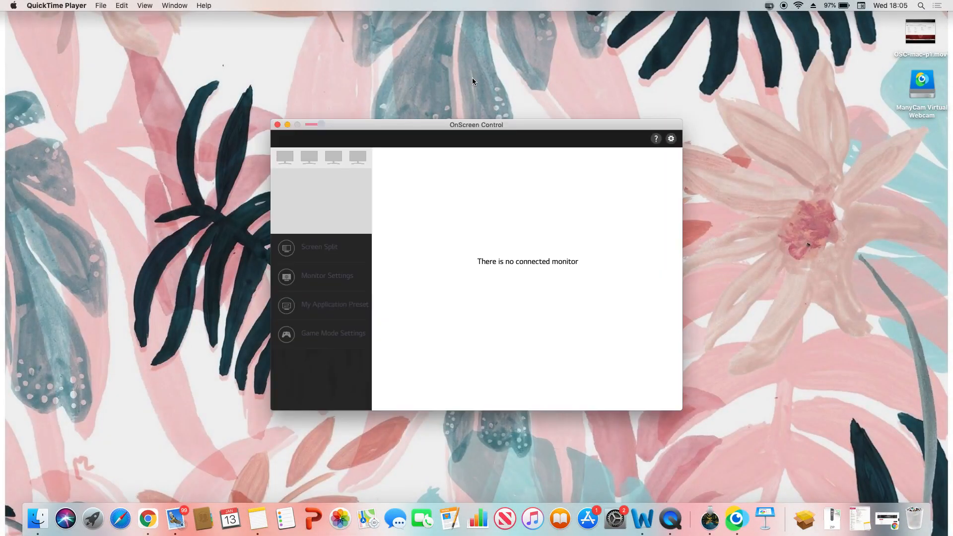
pyautogui.moveTo(534, 272)
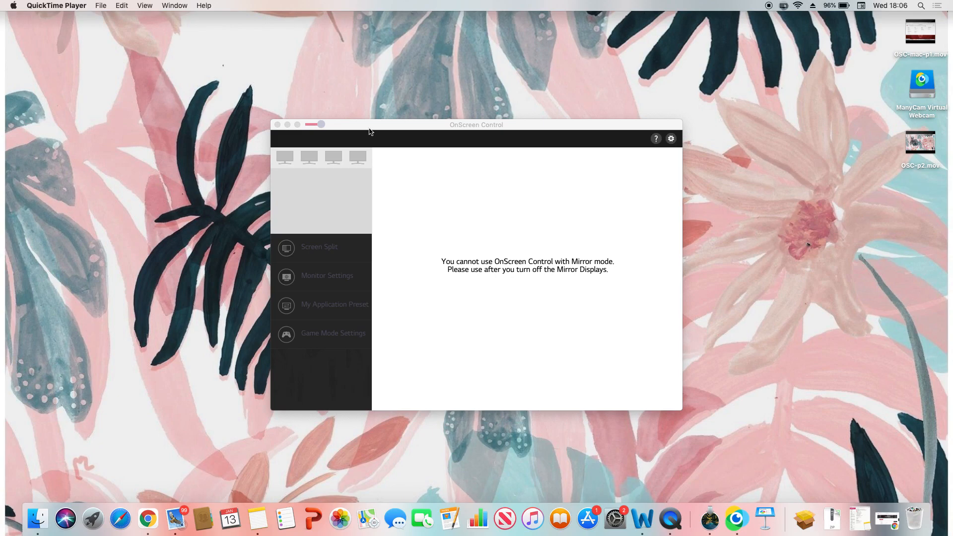
pyautogui.click(278, 125)
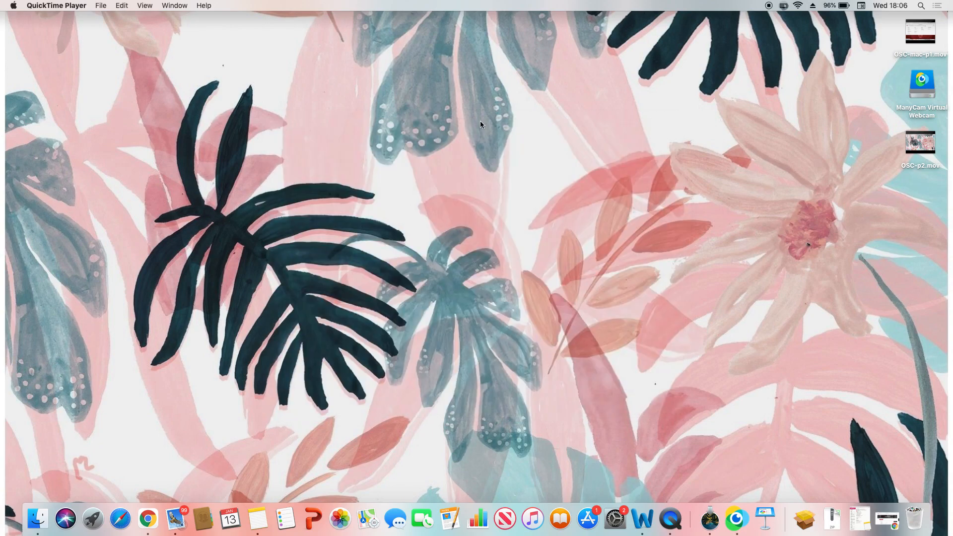
pyautogui.moveTo(599, 520)
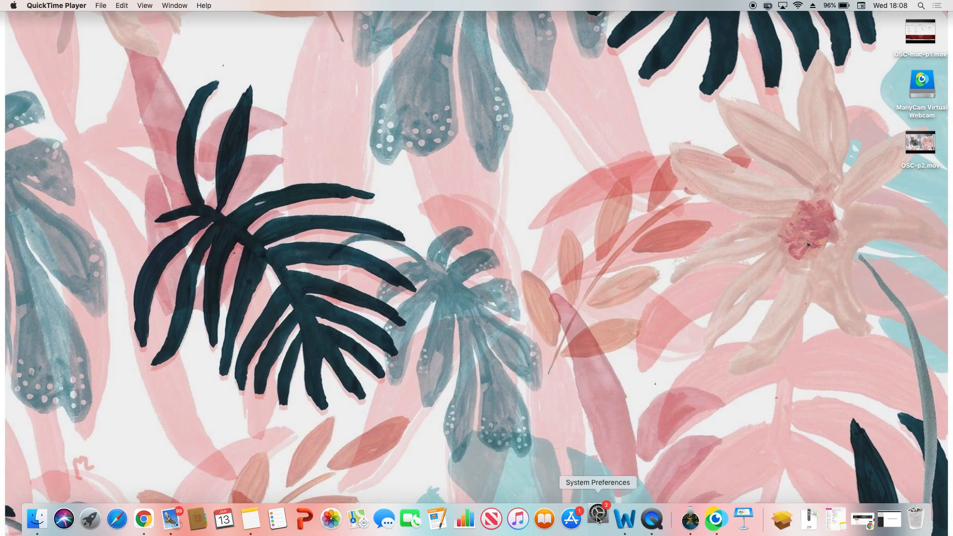
# - Go to Displays in System Preferences and view the Optimise for choices
pyautogui.click(598, 518)
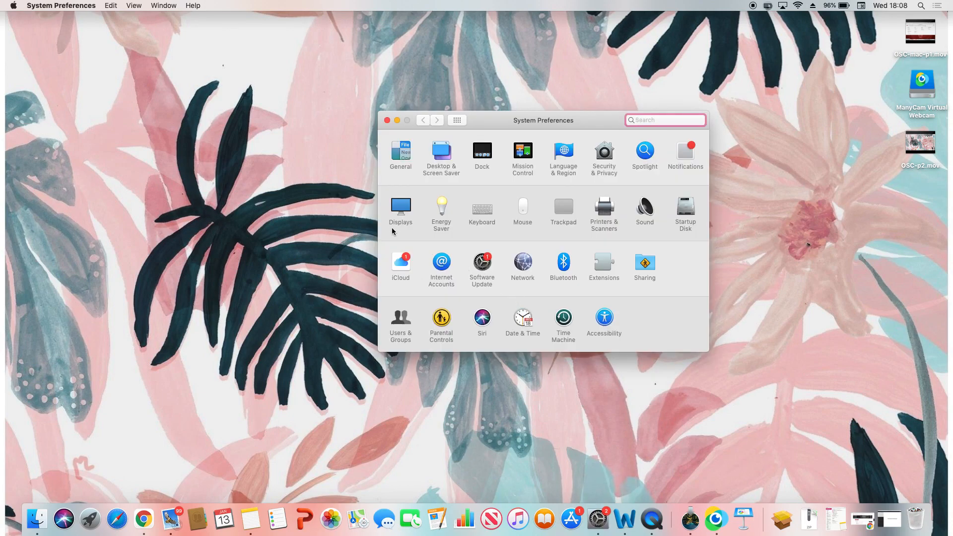
pyautogui.click(400, 206)
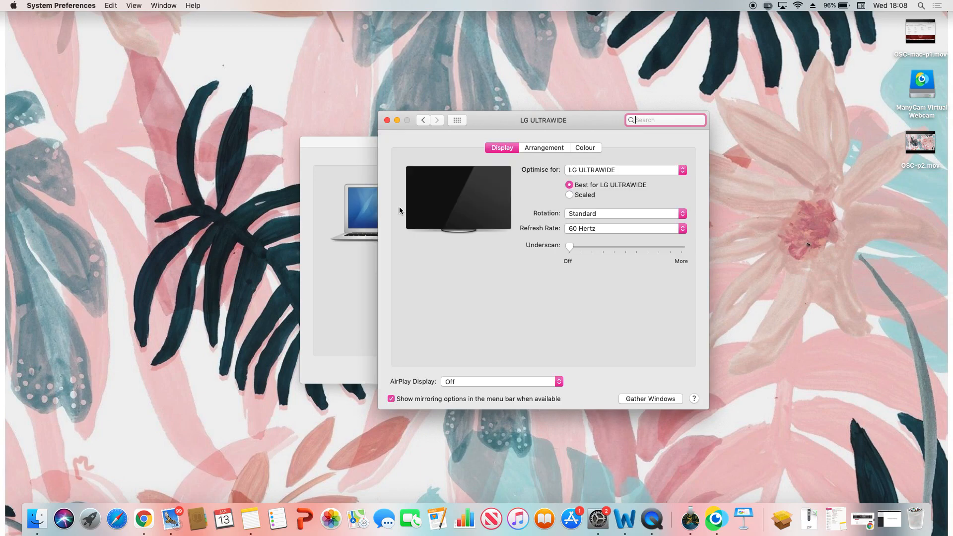
pyautogui.moveTo(645, 171)
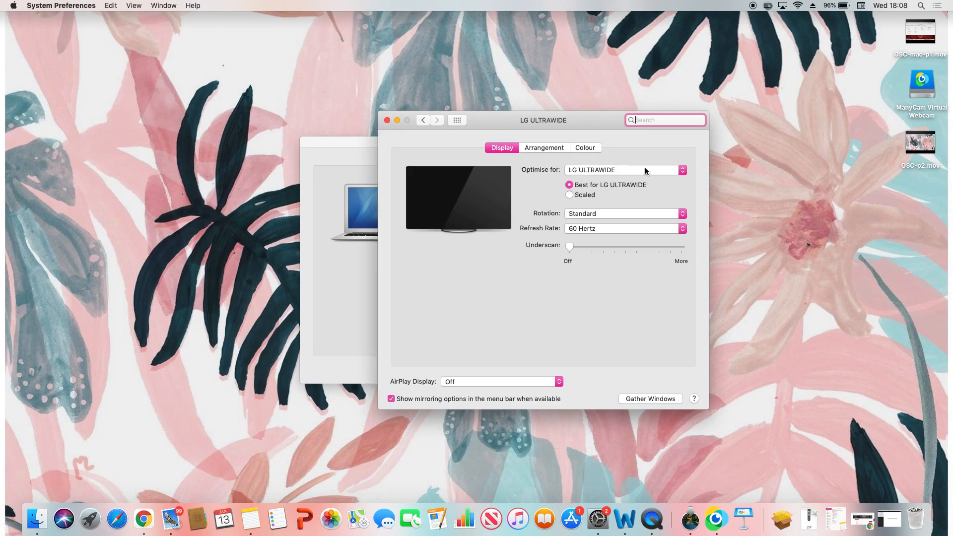
pyautogui.click(624, 170)
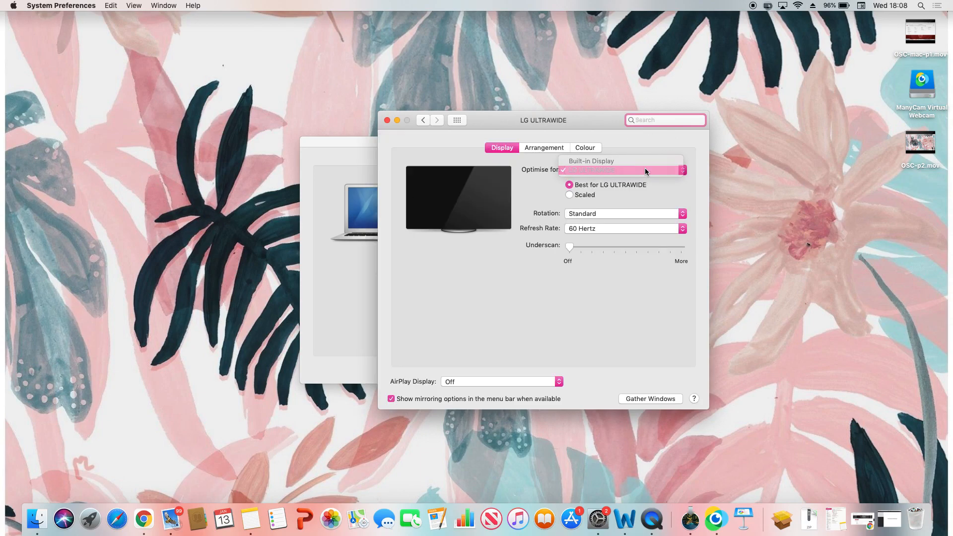
# - Keep optimising for LG ULTRAWIDE and adjust the display arrangement options
pyautogui.click(620, 169)
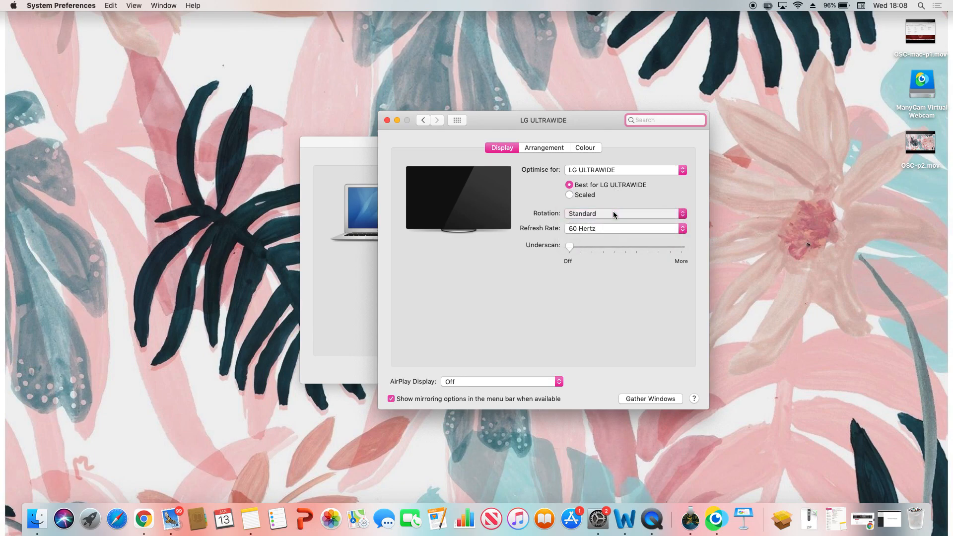
pyautogui.click(624, 228)
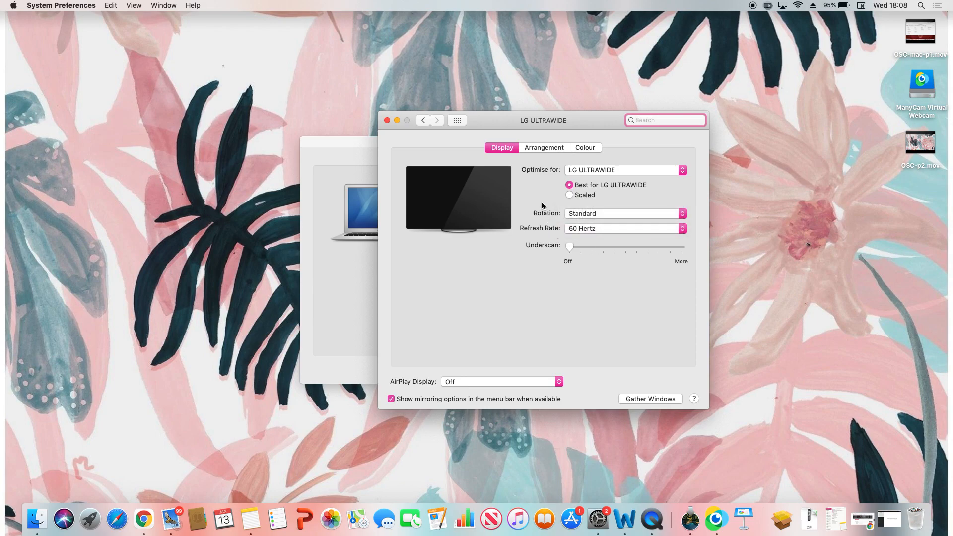
pyautogui.click(543, 148)
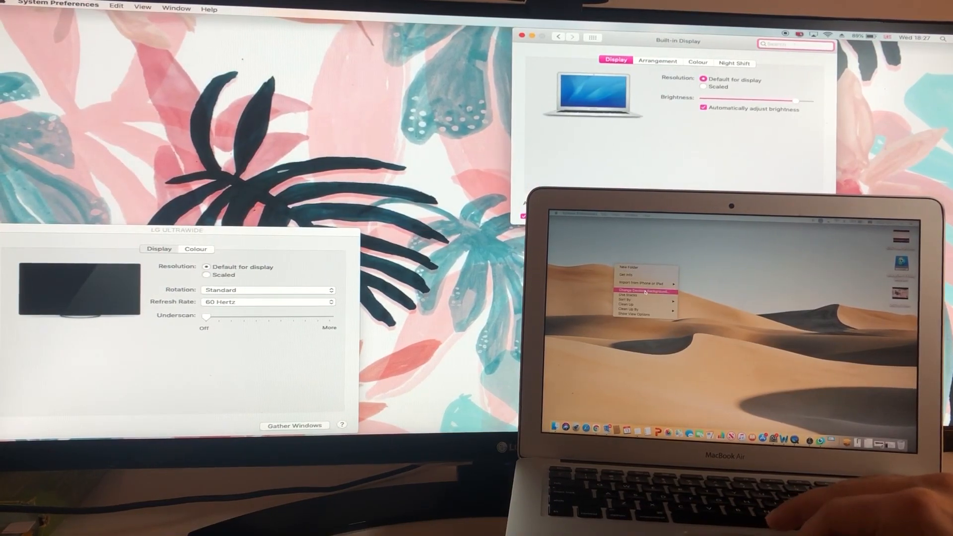
# - Bring up desktop background settings and apply a Screen Split layout to the ultrawide
pyautogui.click(645, 291)
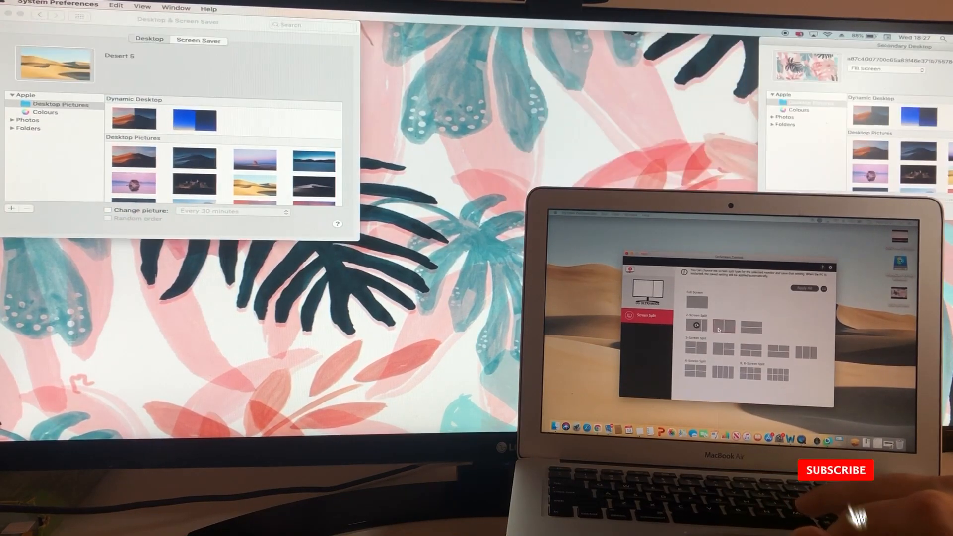
pyautogui.click(697, 301)
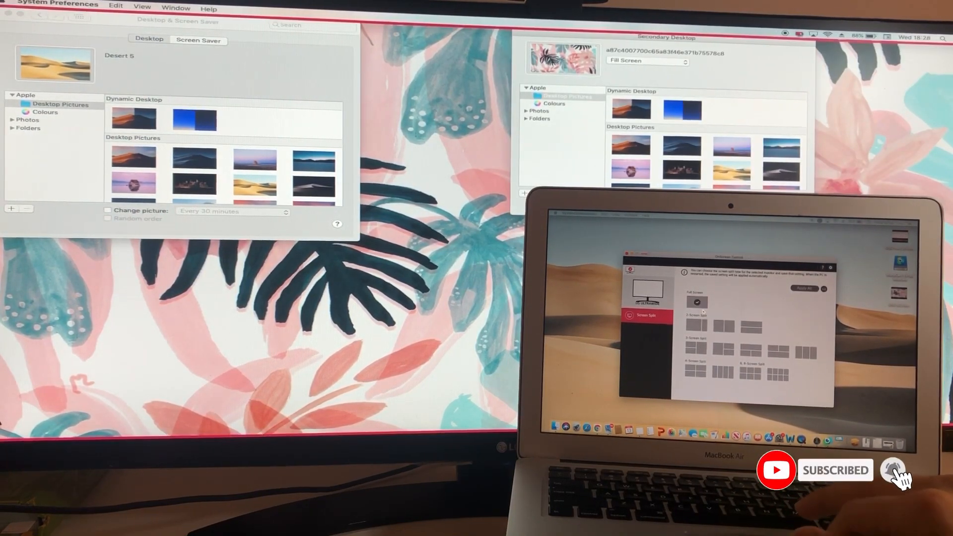